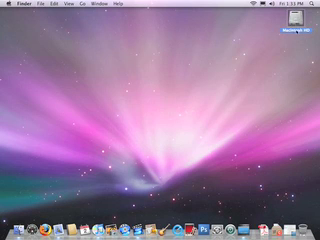
Show the Time Machine preferences, with backups off and no backup disk selected
double_click(299, 22)
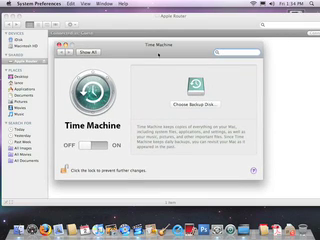
click(311, 6)
text(ad)
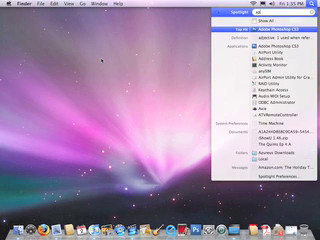